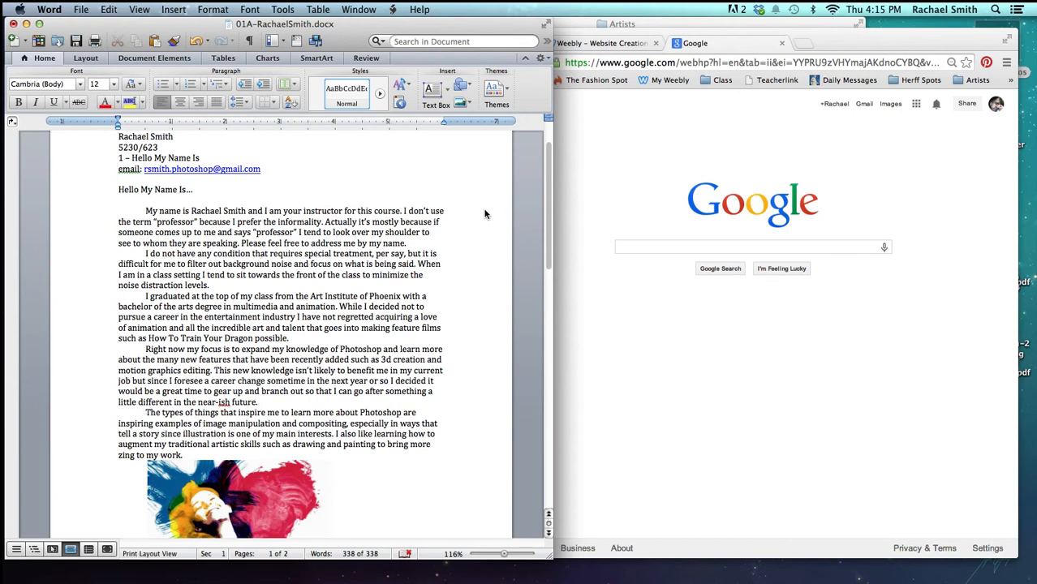
pyautogui.moveTo(448, 237)
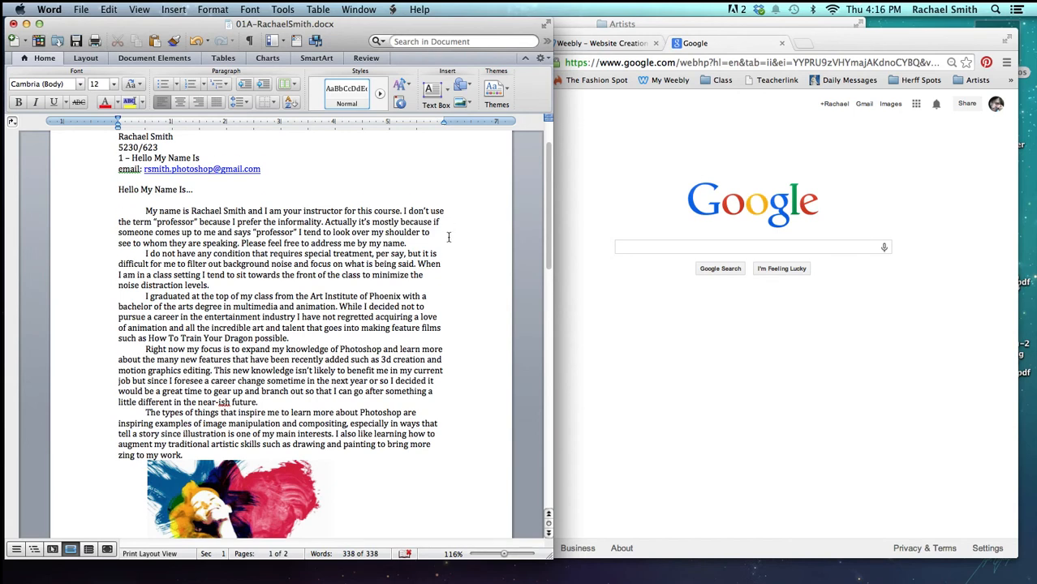
# Search Google Images for 'cool photoshop' in Chrome
pyautogui.scroll(-3)
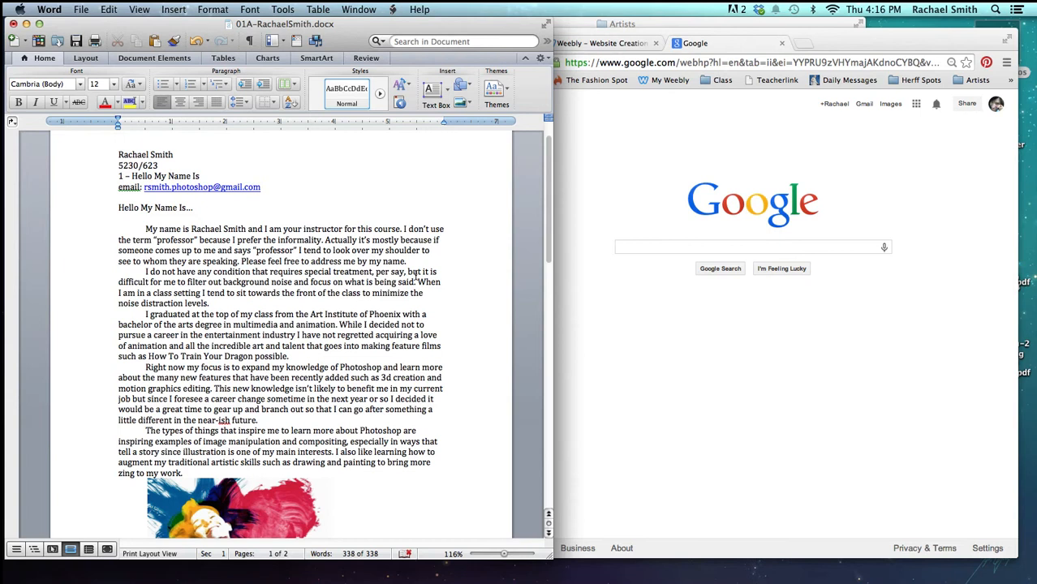
pyautogui.moveTo(414, 276)
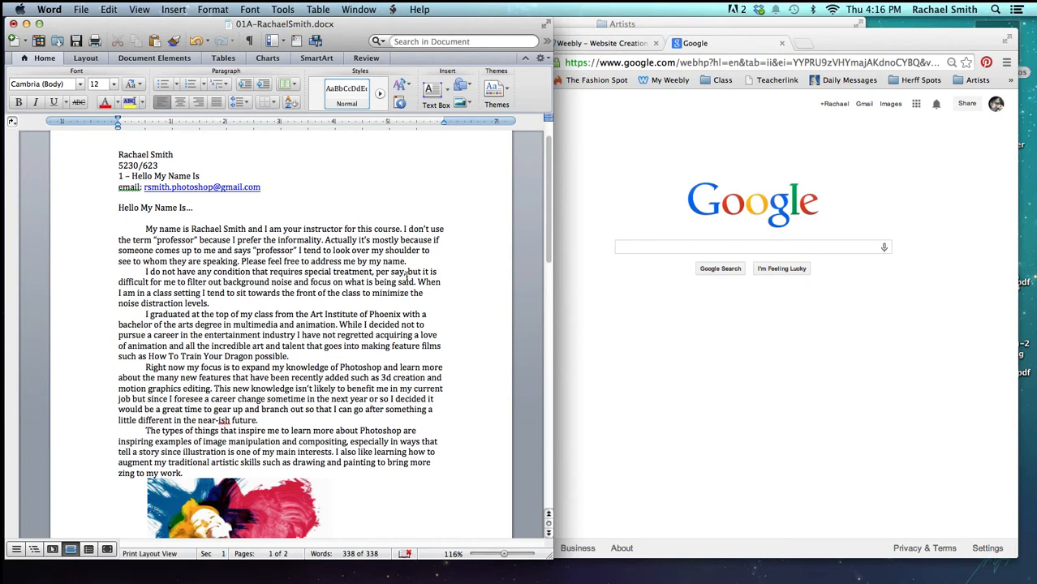
pyautogui.moveTo(412, 379)
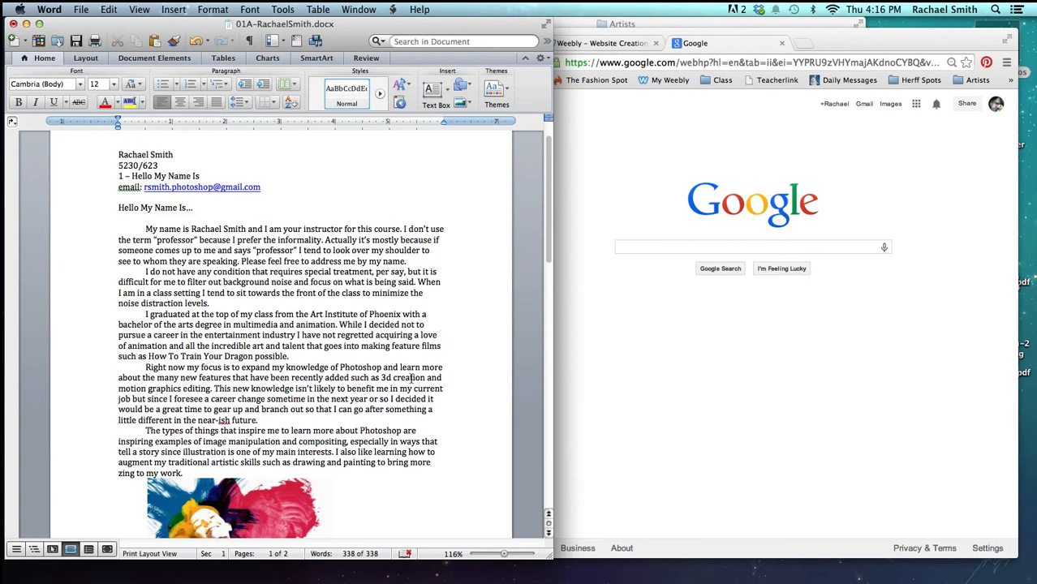
pyautogui.scroll(-3)
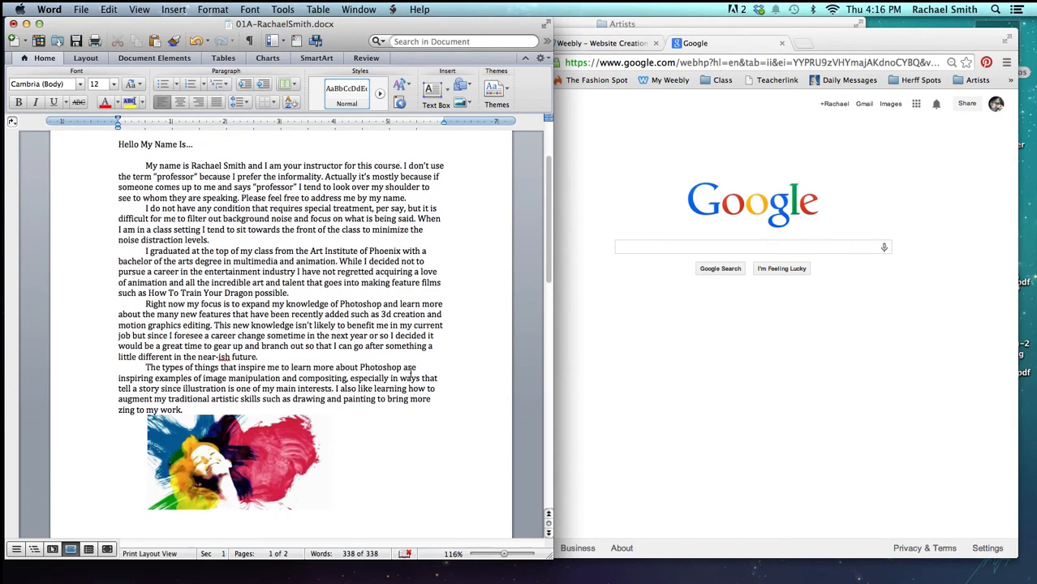
pyautogui.scroll(-3)
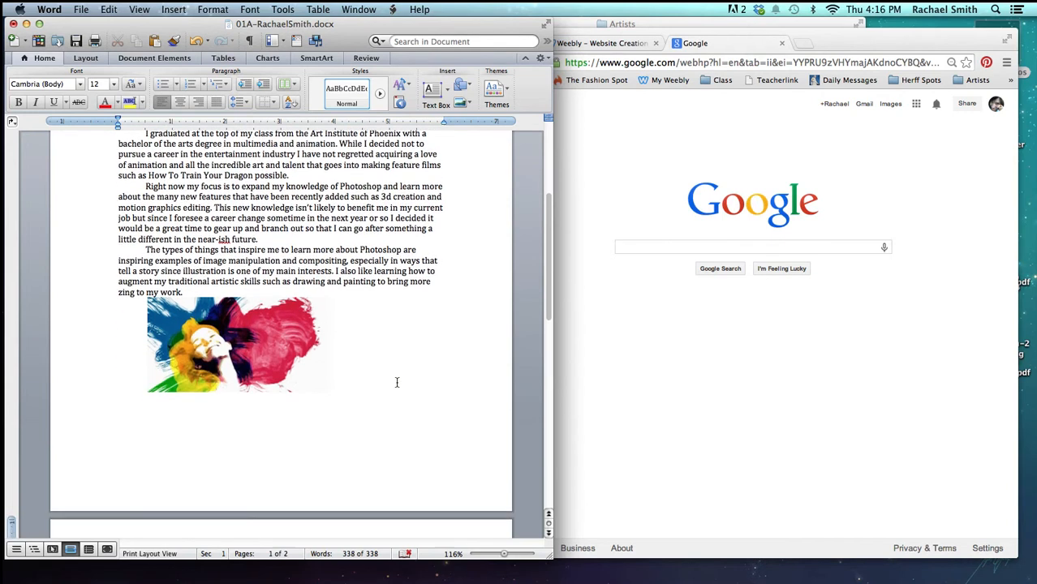
pyautogui.scroll(-3)
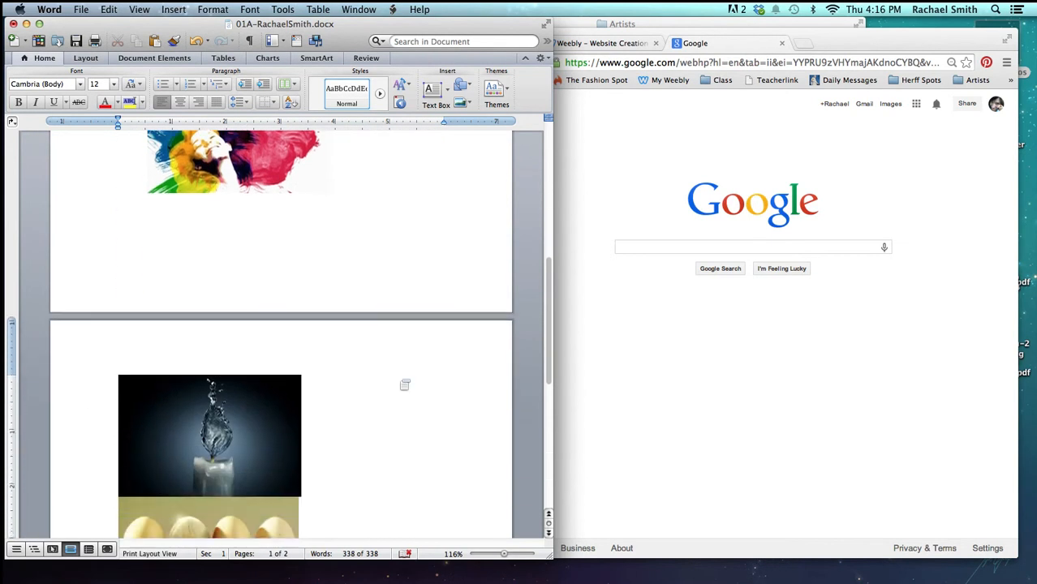
pyautogui.scroll(-3)
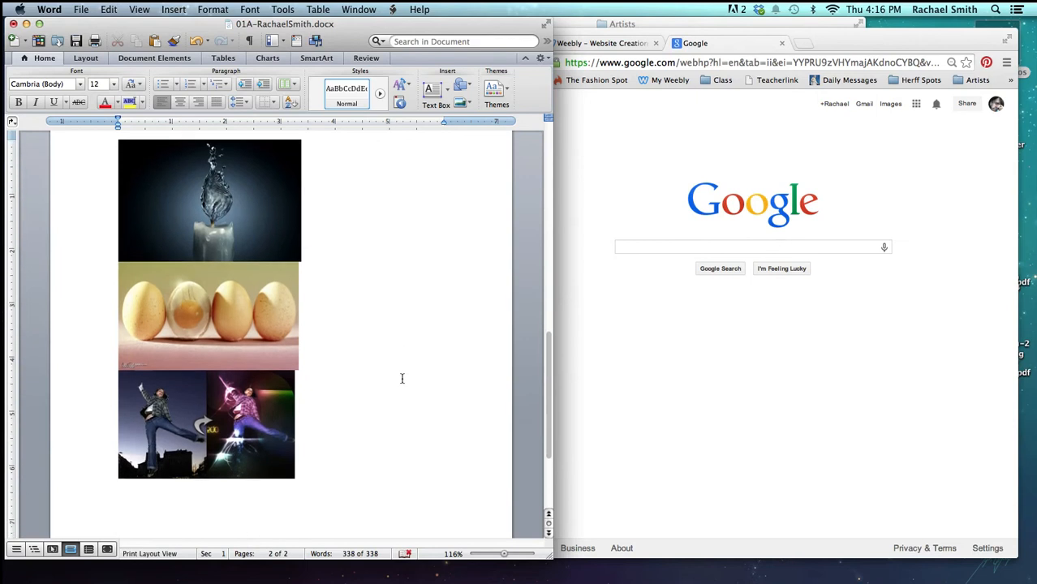
pyautogui.scroll(-3)
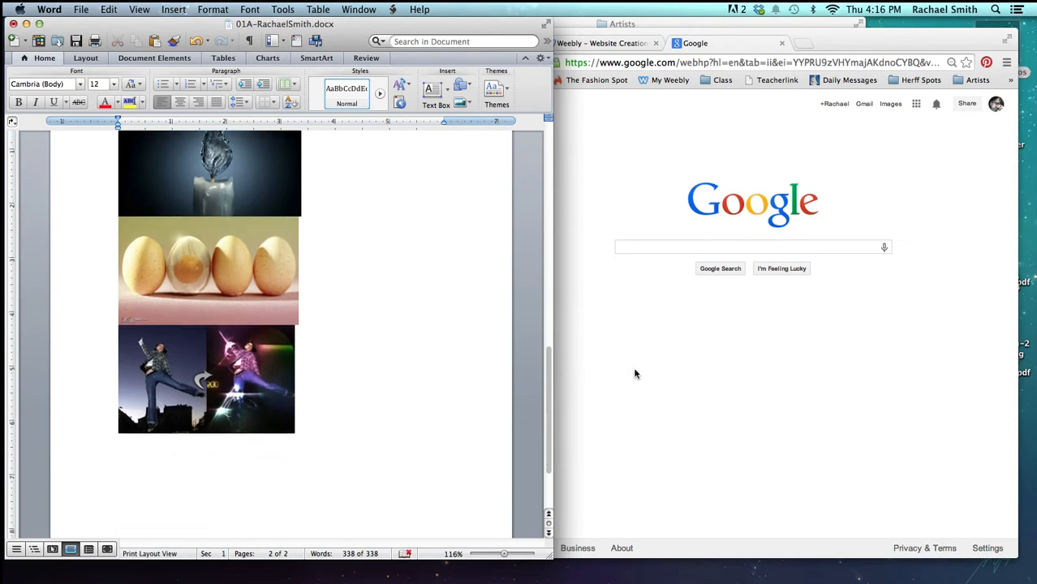
pyautogui.moveTo(645, 363)
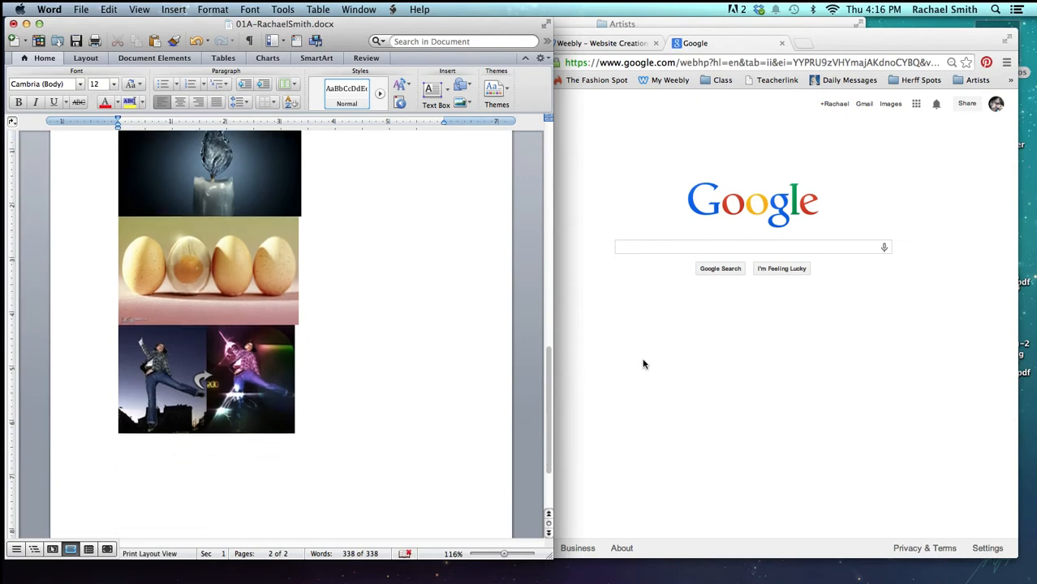
pyautogui.click(753, 247)
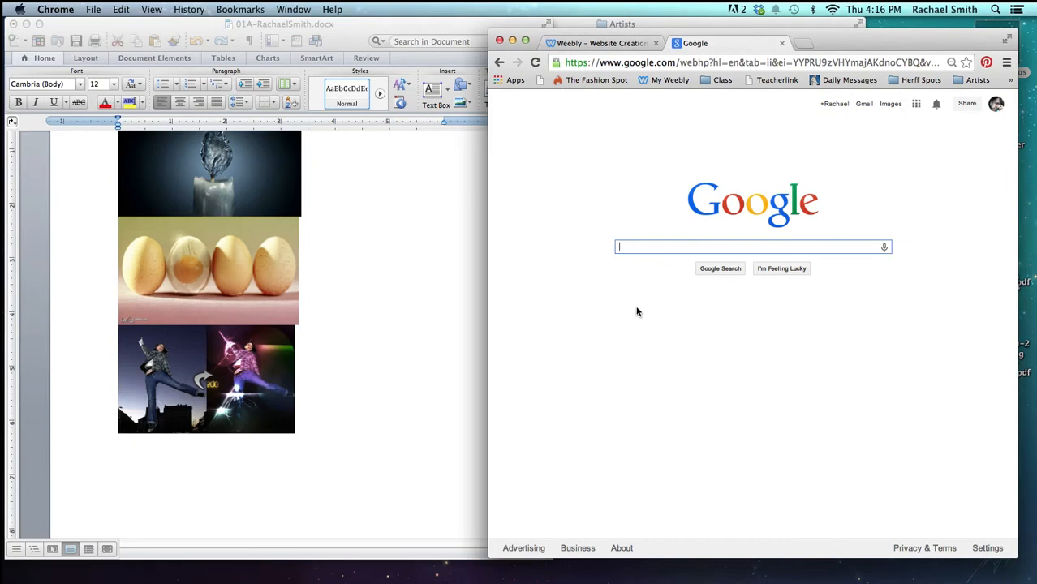
pyautogui.moveTo(617, 291)
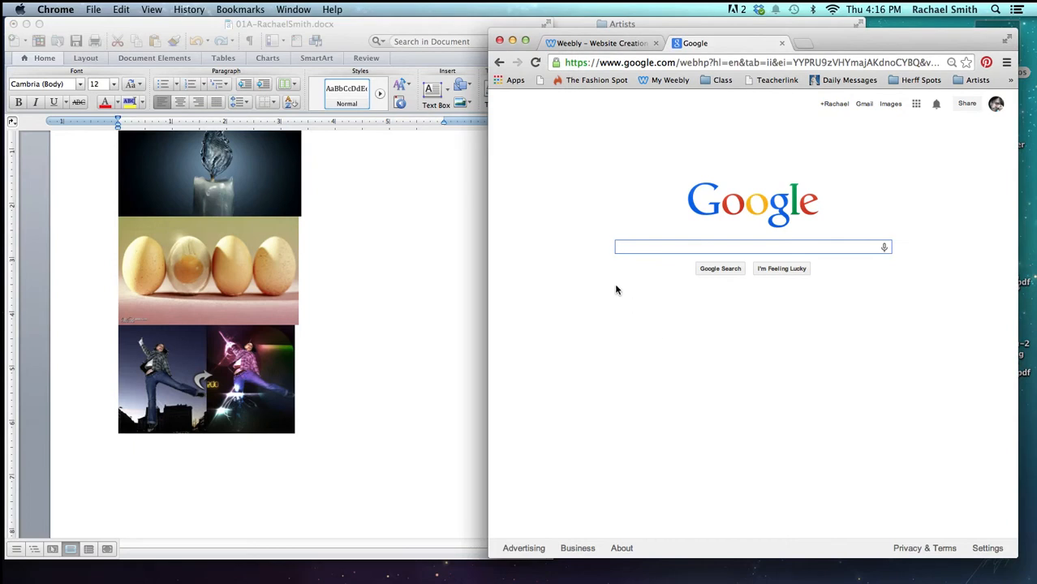
pyautogui.write('cool photoshop')
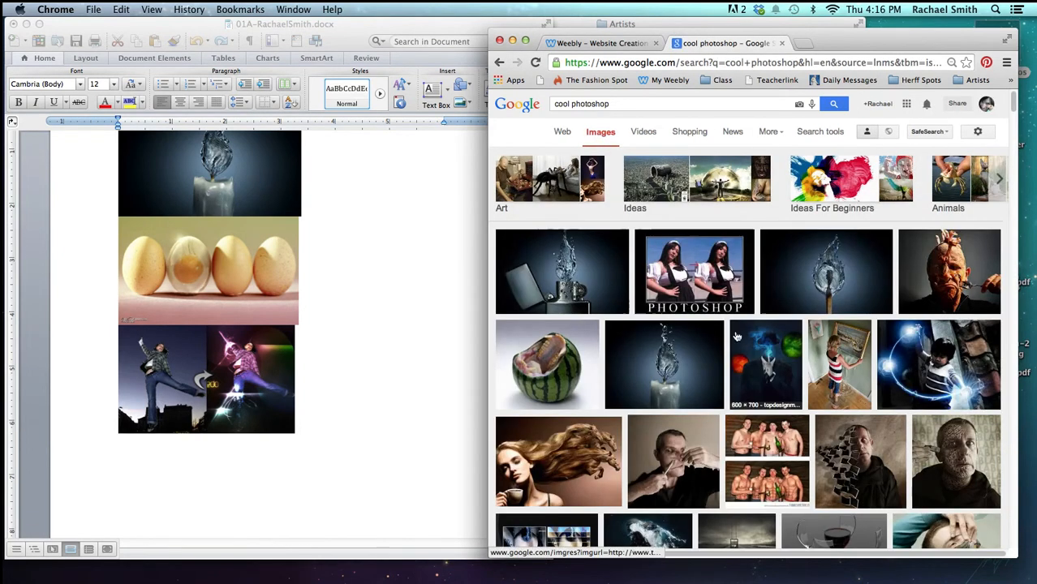
# Scroll the image results and open the larger preview of the neon Darth Vader picture
pyautogui.scroll(-3)
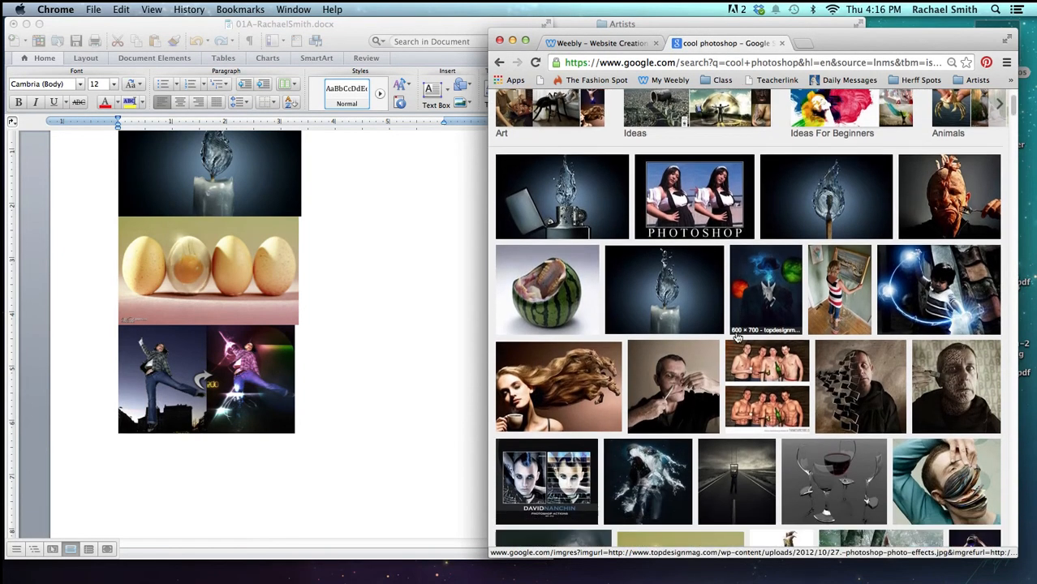
pyautogui.scroll(-3)
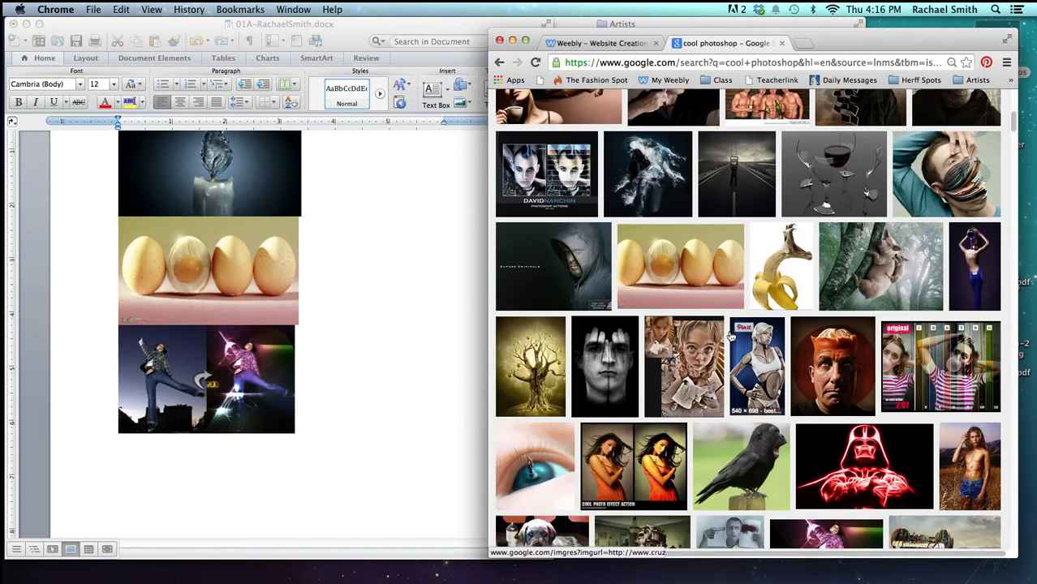
pyautogui.scroll(-3)
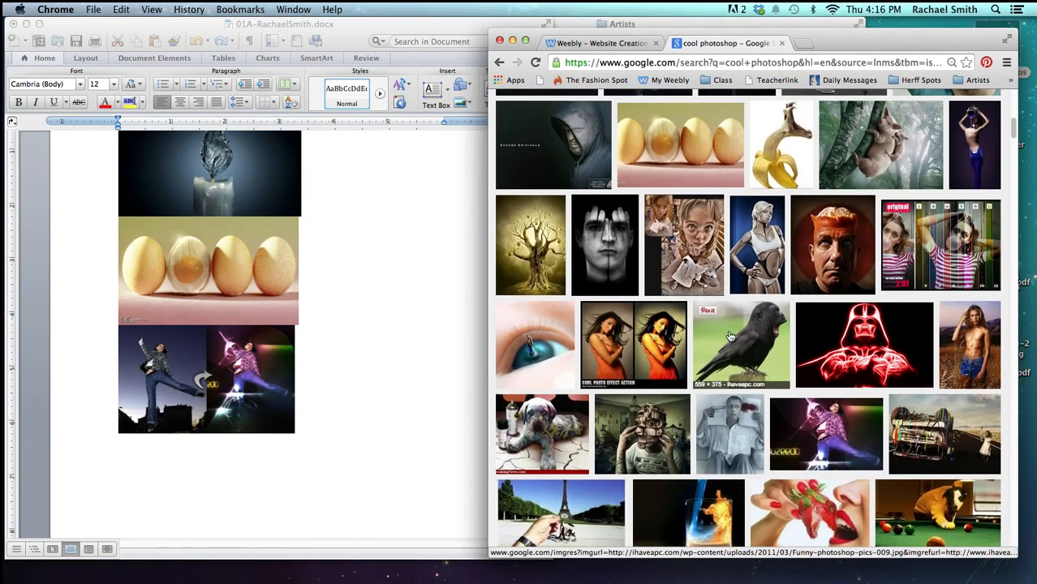
pyautogui.click(864, 344)
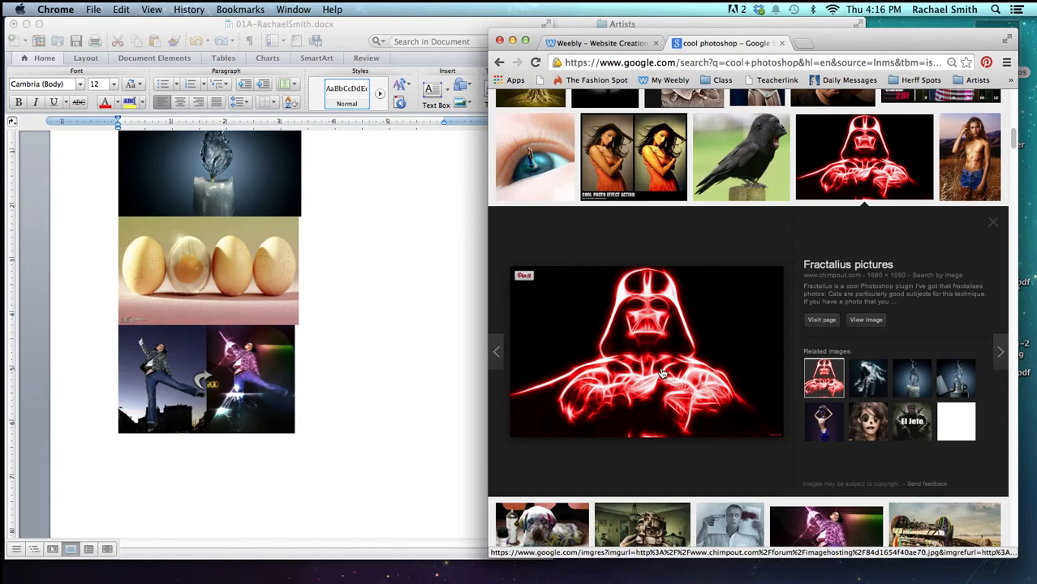
pyautogui.moveTo(651, 351)
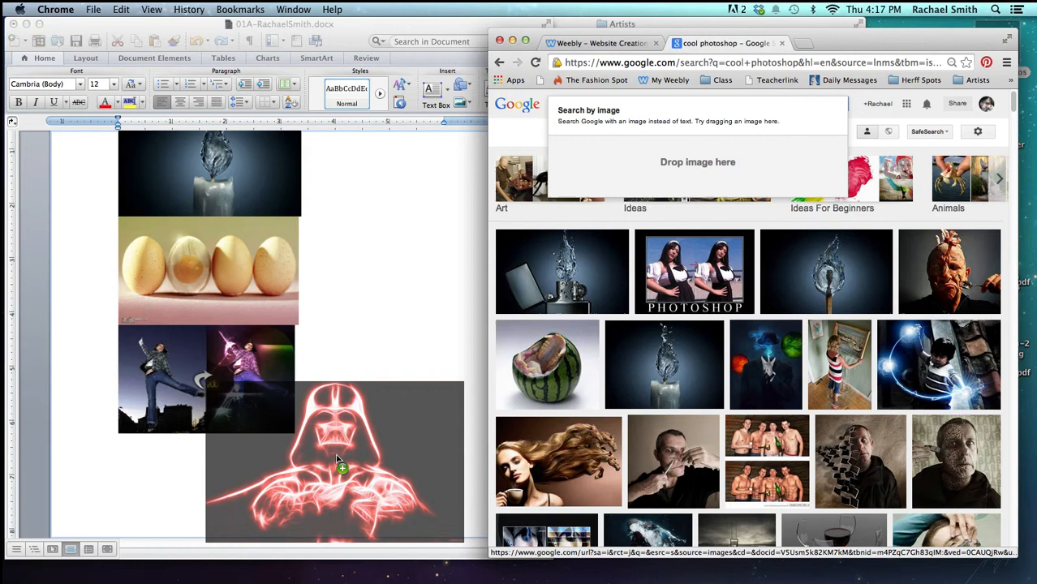
# Scroll the Word document to view the neon Darth Vader picture placed below the existing images
pyautogui.scroll(-3)
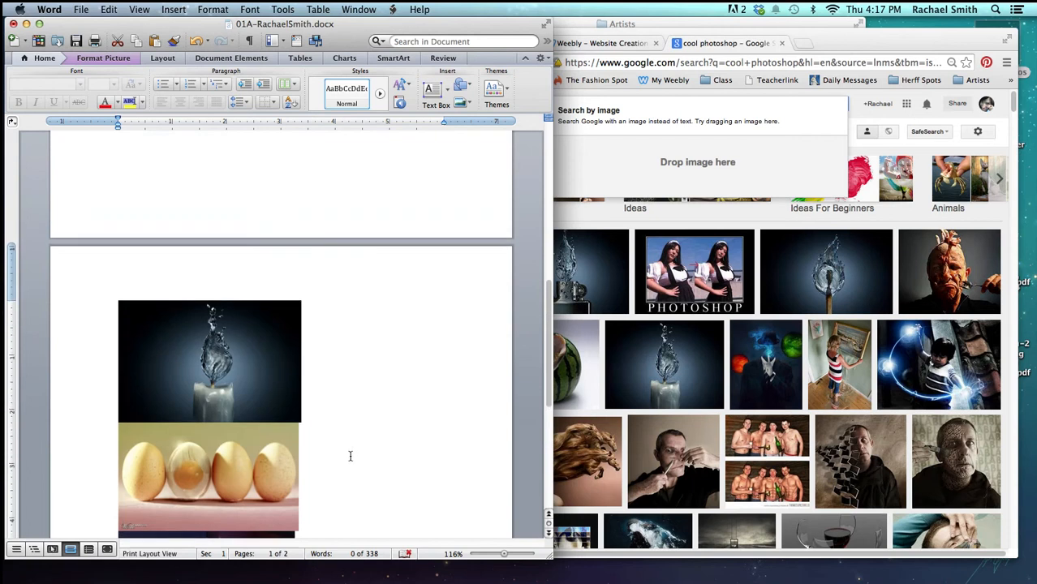
pyautogui.scroll(-3)
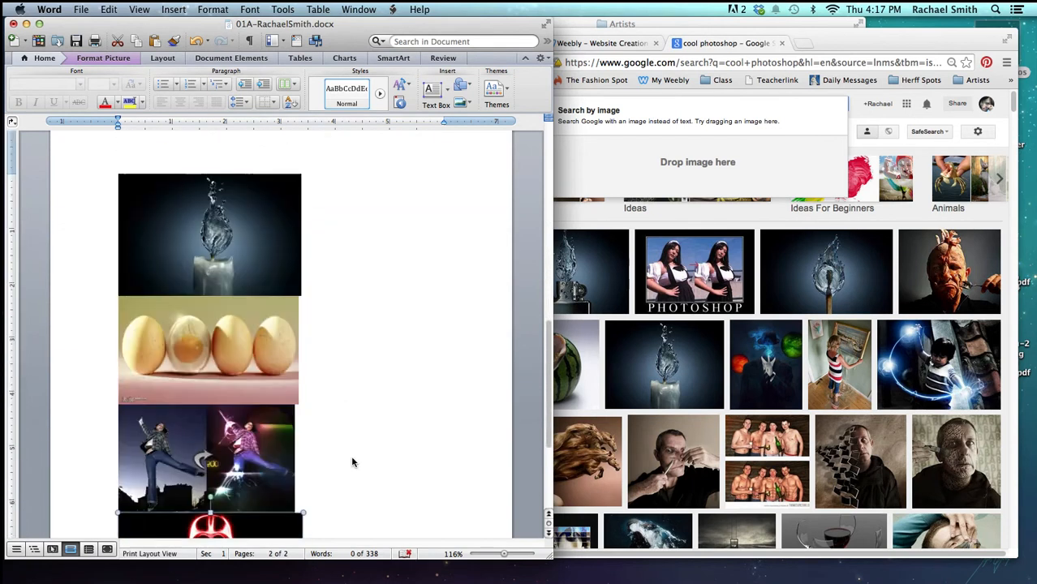